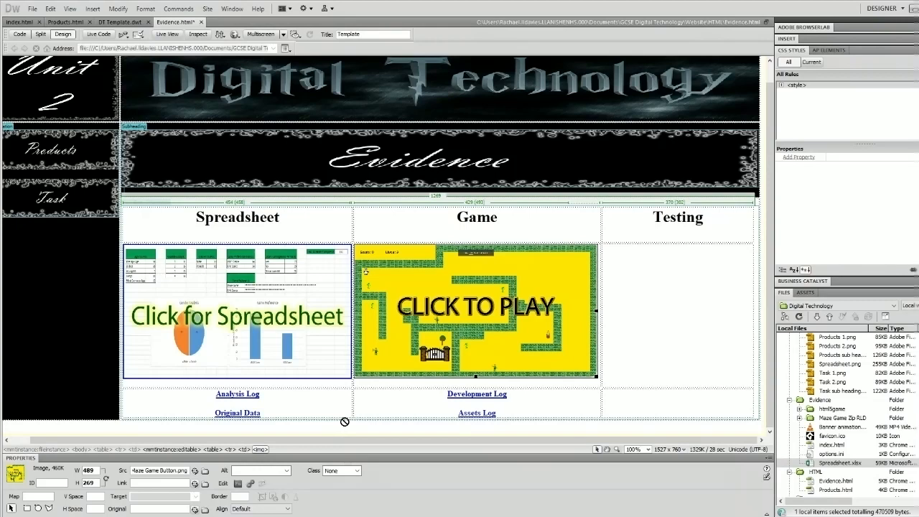
mouse_move(509, 304)
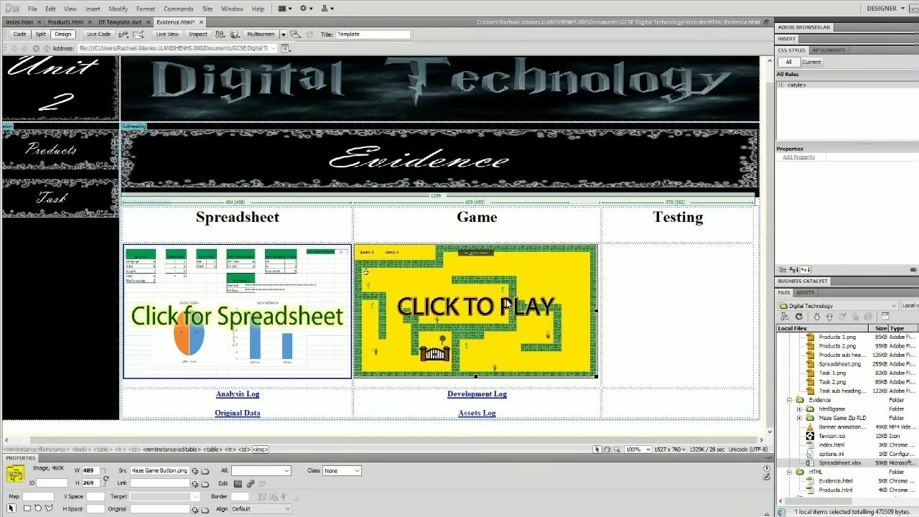
mouse_move(496, 328)
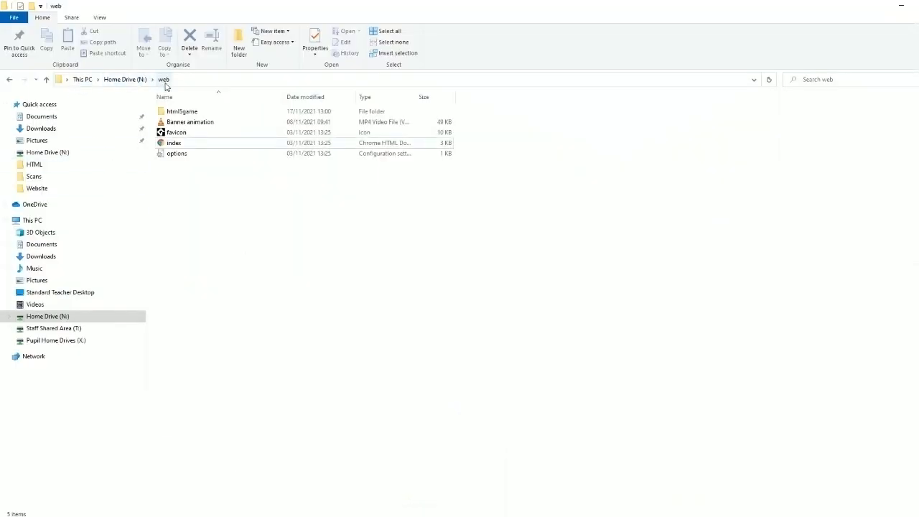
mouse_move(302, 372)
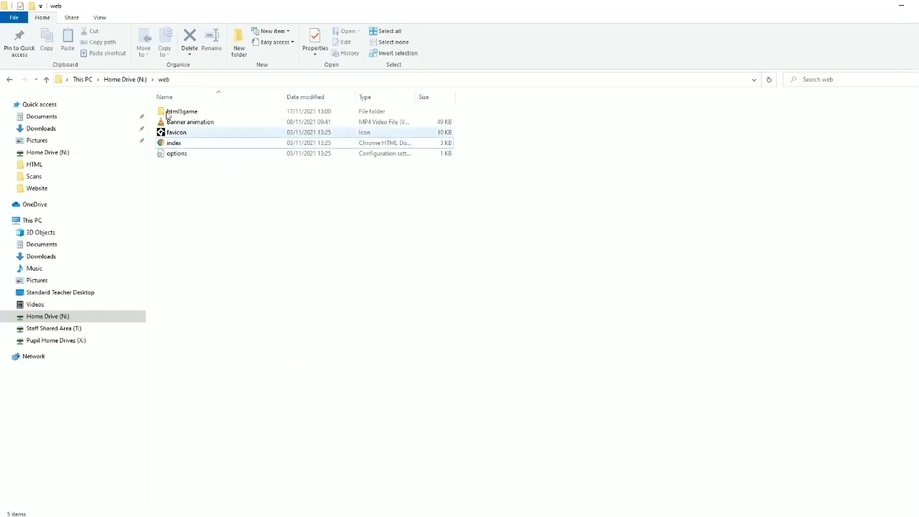
Step: Navigate into the Maze Game Zip RLD folder under Documents > GCSE Digital Technology > Website
click(173, 144)
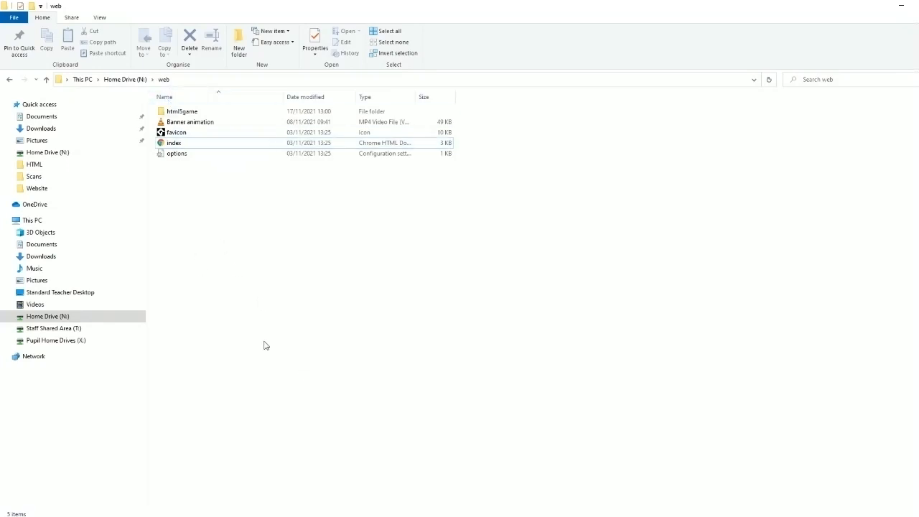
mouse_move(242, 310)
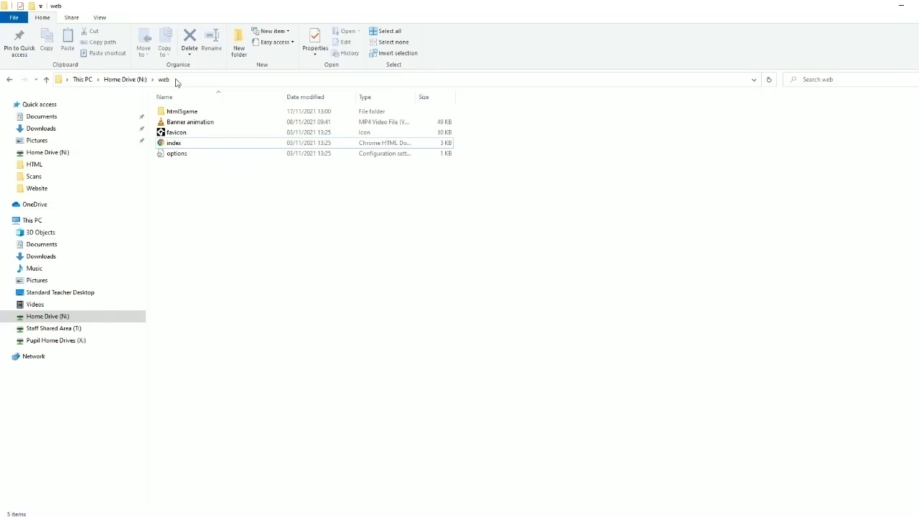
mouse_move(204, 244)
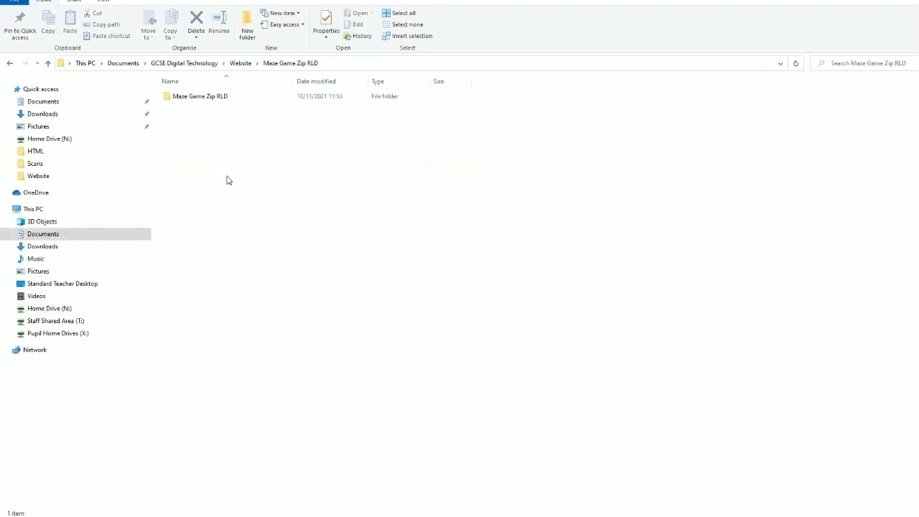
Step: Browse to the home drive's web folder and launch the maze game's index page in the browser
double_click(199, 95)
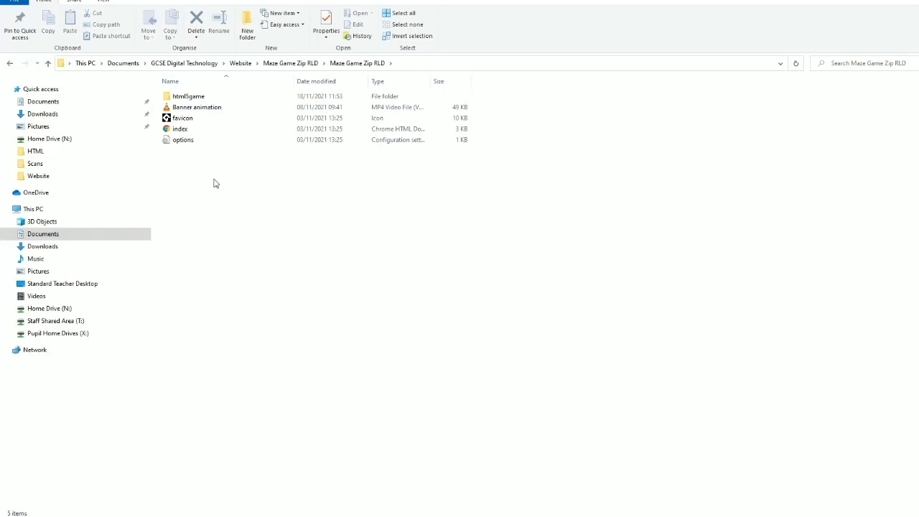
click(399, 13)
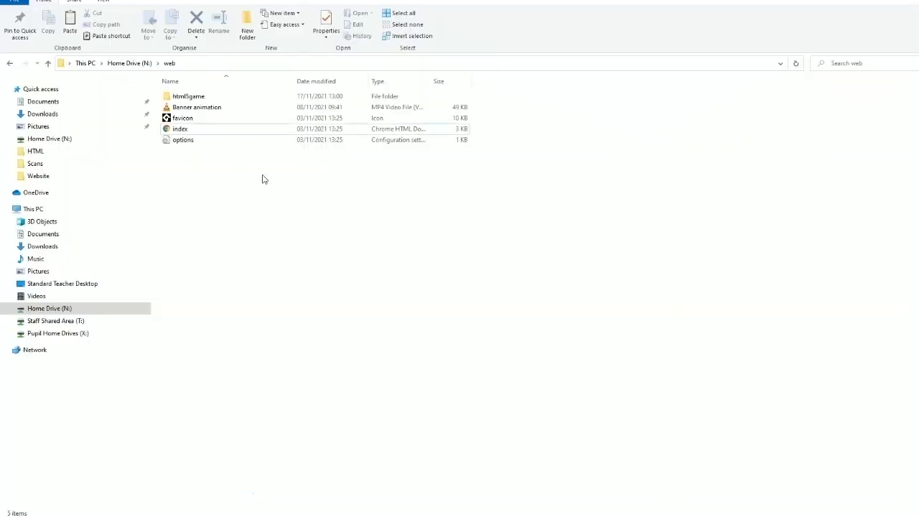
key(ctrl+a)
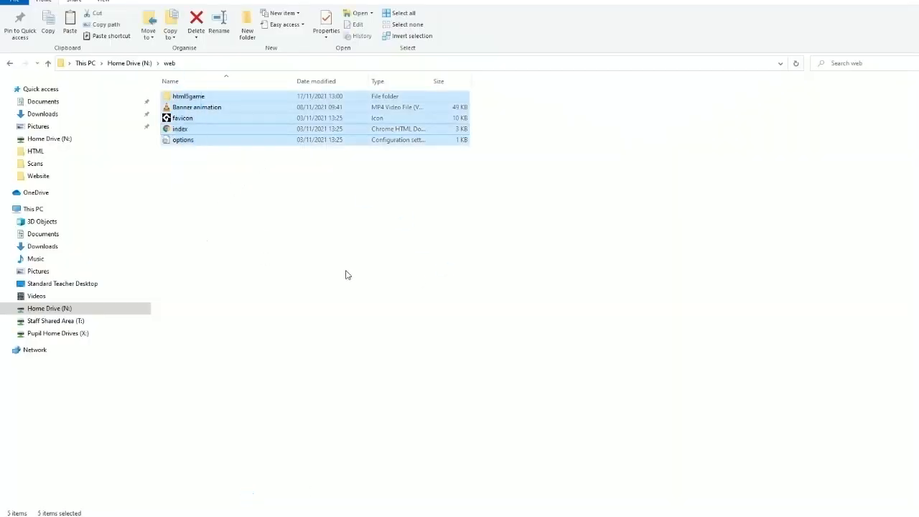
click(221, 151)
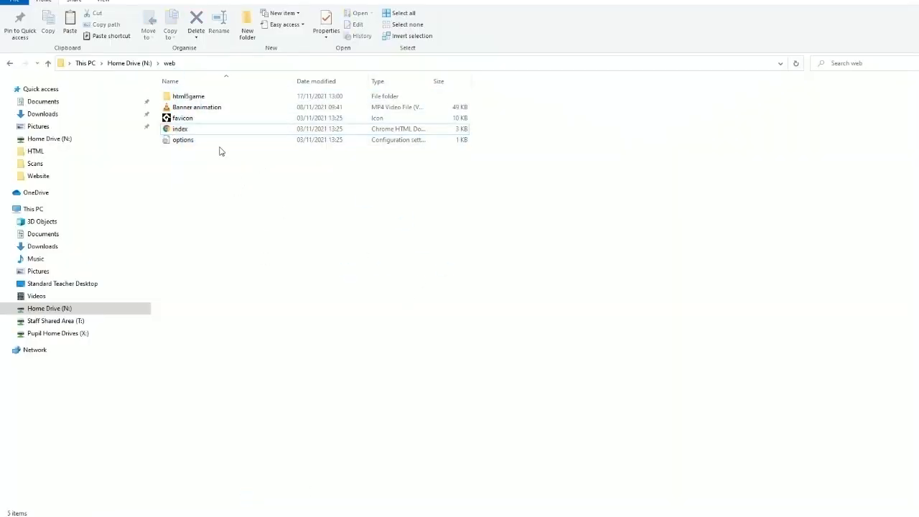
double_click(180, 129)
text(h)
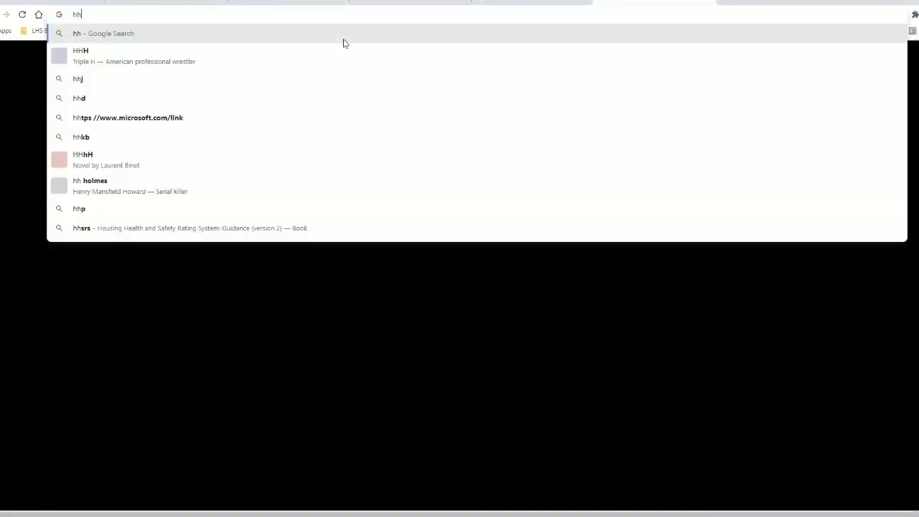
text(http://lhs-student-001/rld/)
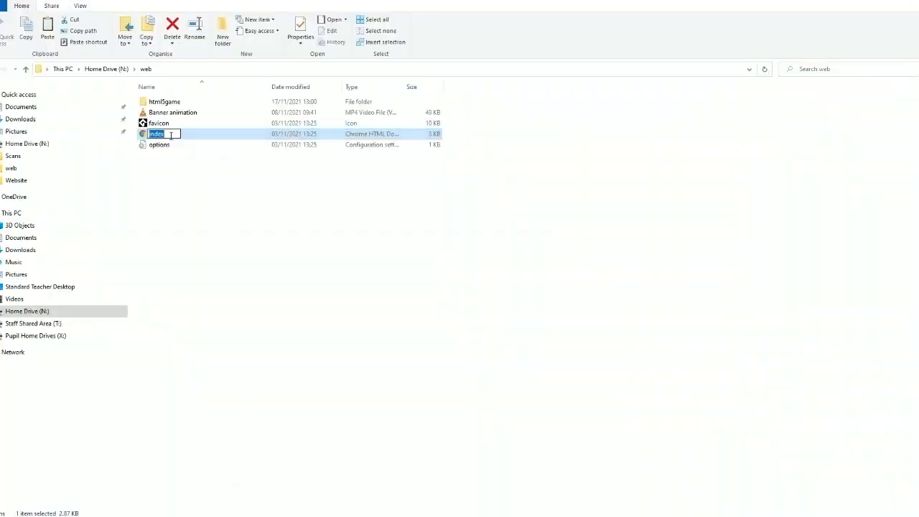
text(hello)
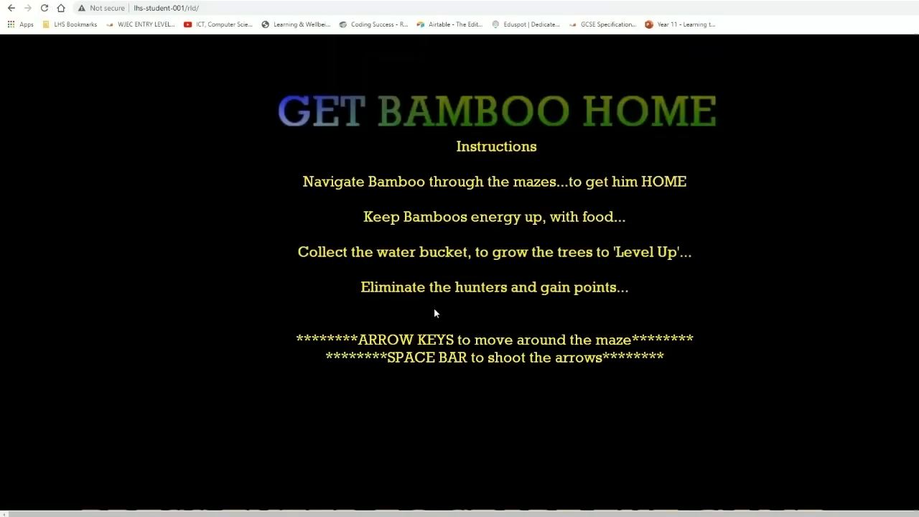
mouse_move(563, 350)
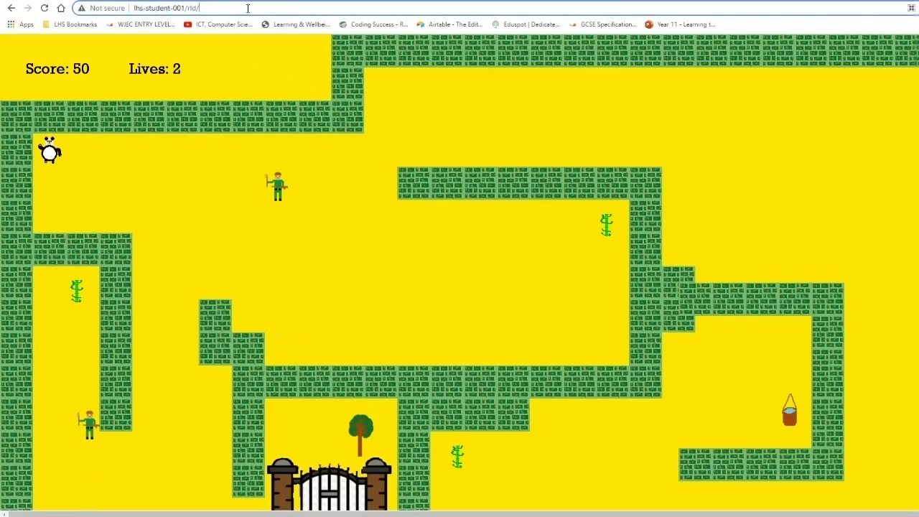
Step: Play the hosted maze game to Game Over, then append index.html to the lhs-student-001/rld/ address
text(index.html)
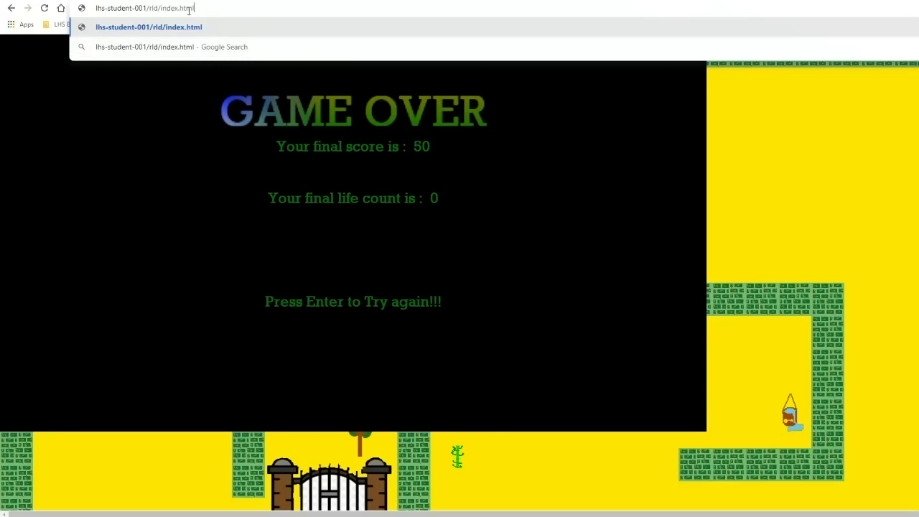
mouse_move(207, 9)
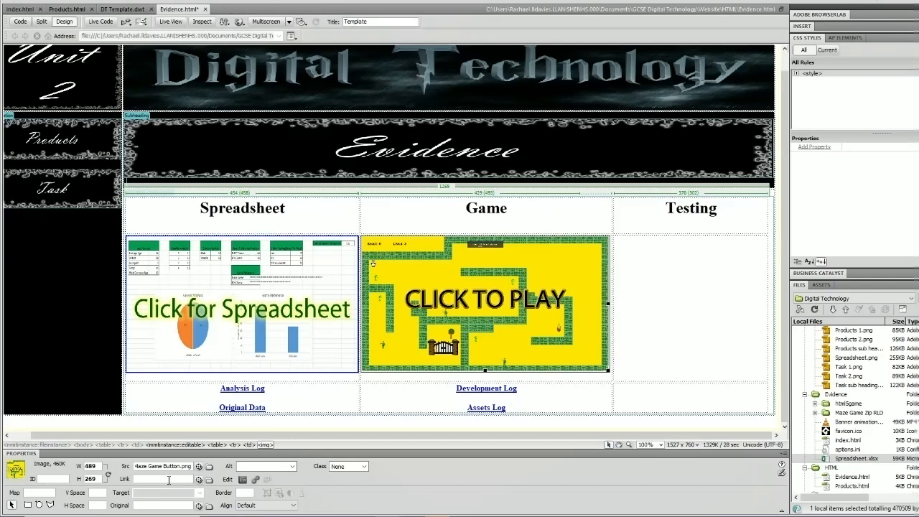
Step: Set the game thumbnail's Link field to the hosted student-server game URL and apply it
text(http:)
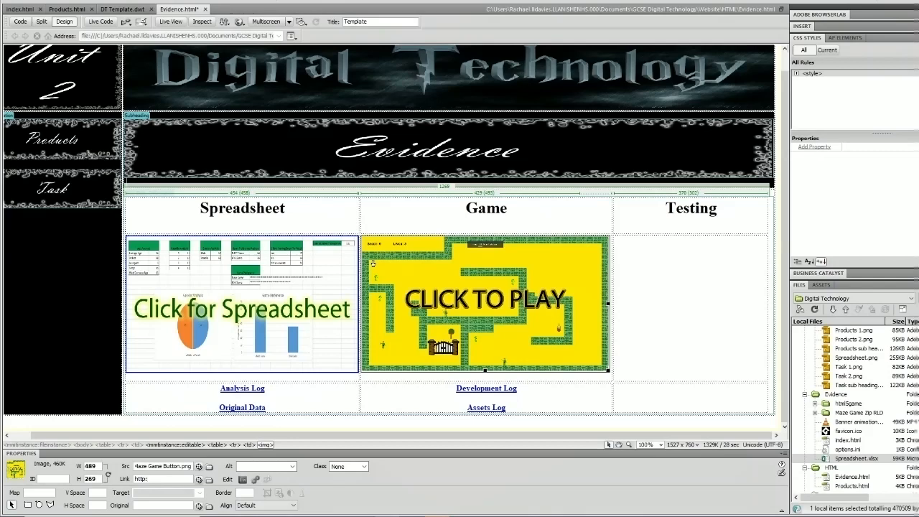
text(fhs)
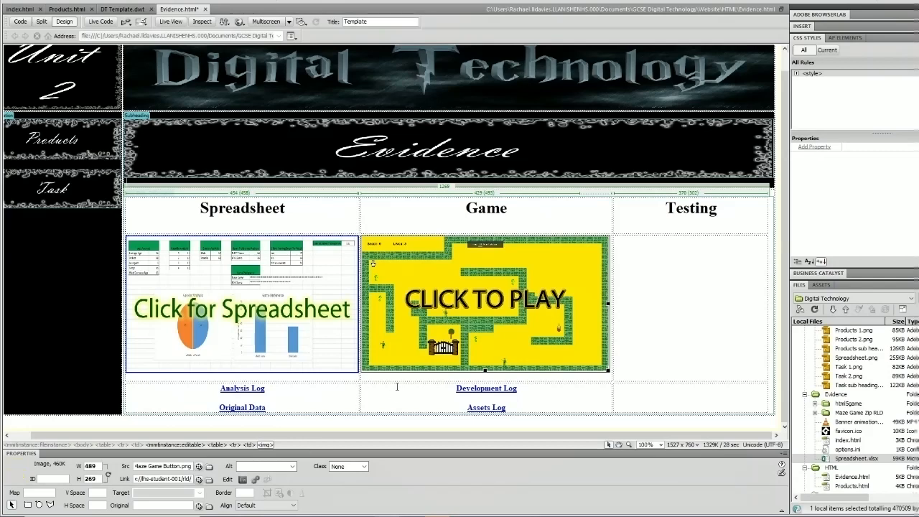
click(485, 302)
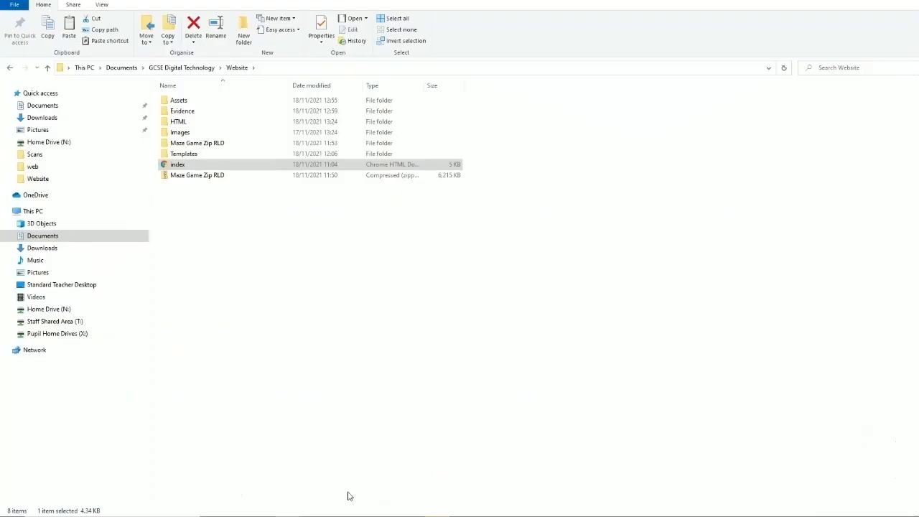
Step: Preview the local Evidence page in Chrome to check the CLICK TO PLAY thumbnail link
double_click(178, 164)
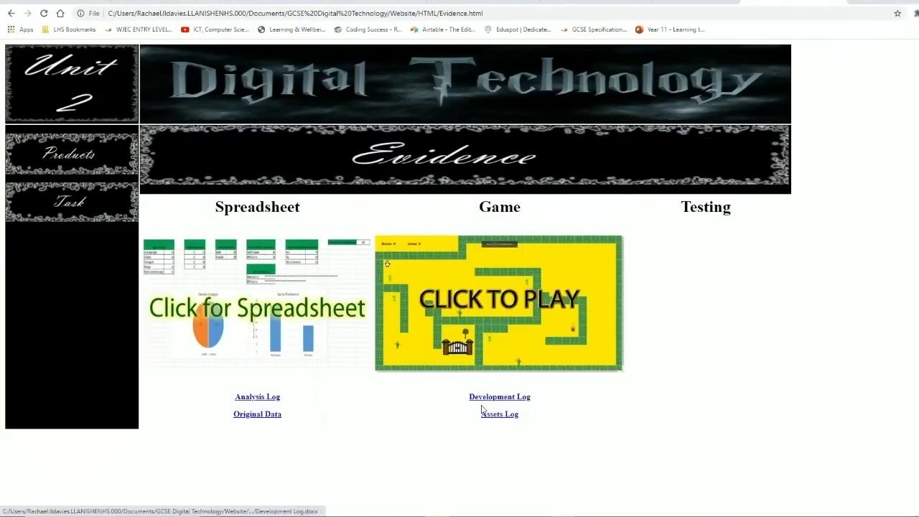